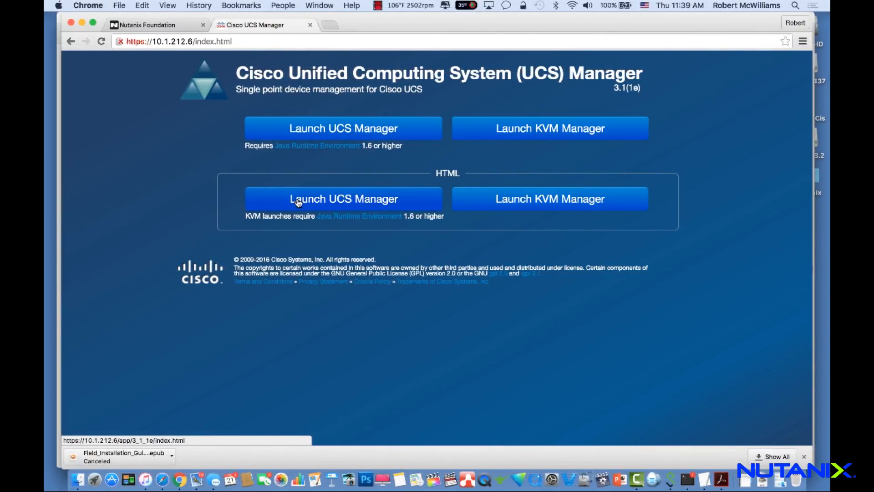
- Launch the HTML-based UCS Manager and sign in with the admin credentials
left_click(343, 199)
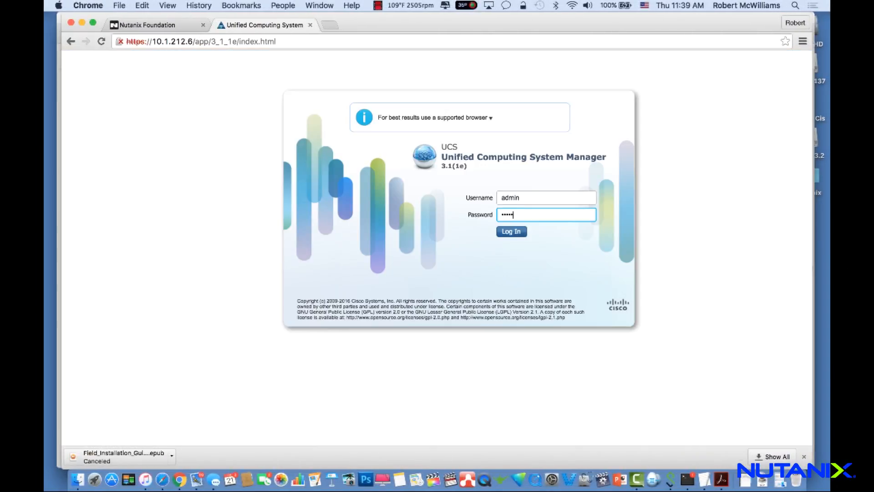
left_click(510, 231)
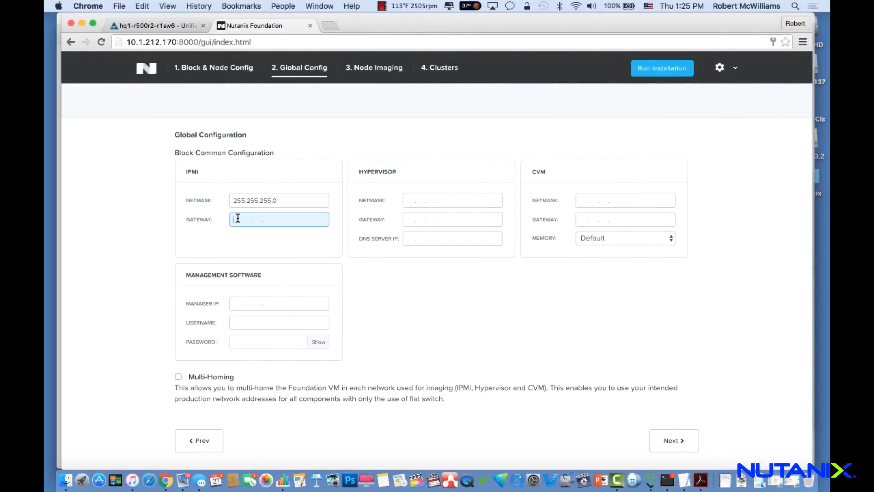
- Enter IPMI gateway 10.1.212, hypervisor netmask 255.255.255.0, gateway 10.1.212 and DNS server 8.8.8.8
type("10.1.212")
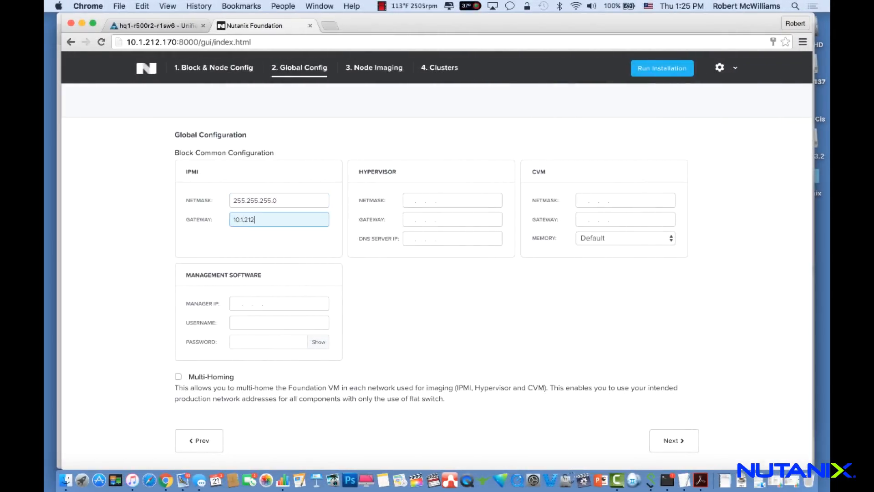
left_click(451, 199)
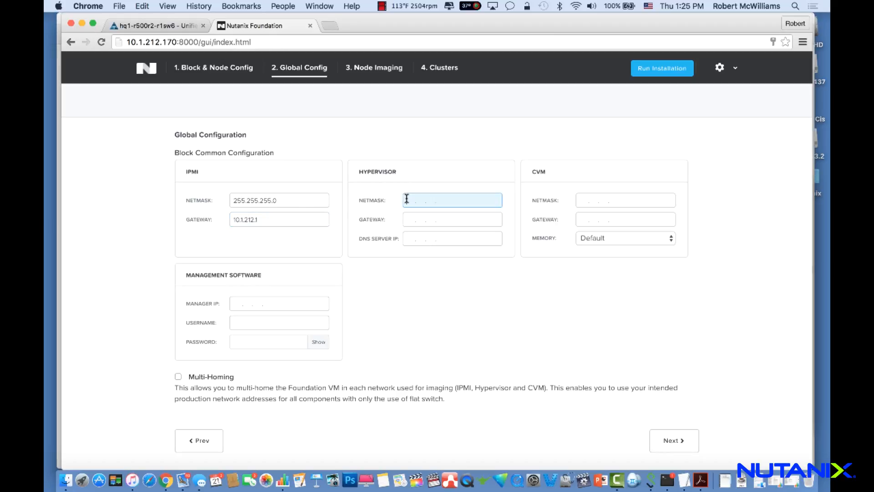
type("255.255.255.0")
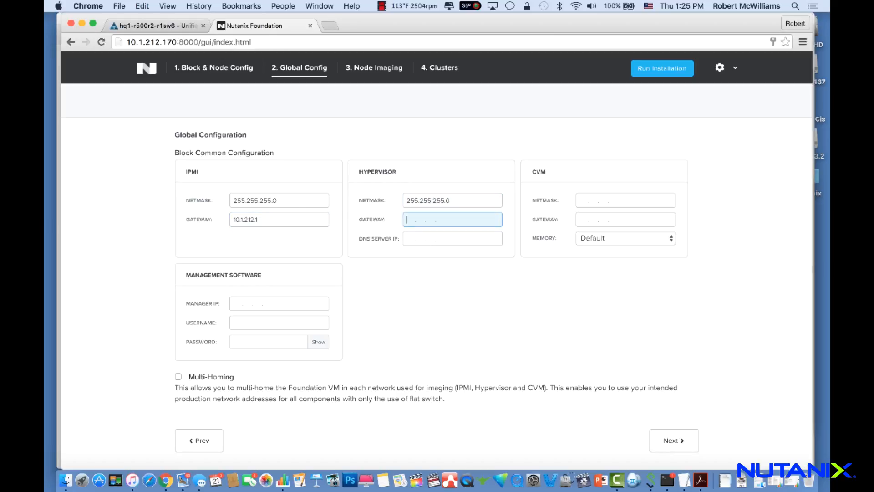
type("10.1.212.1")
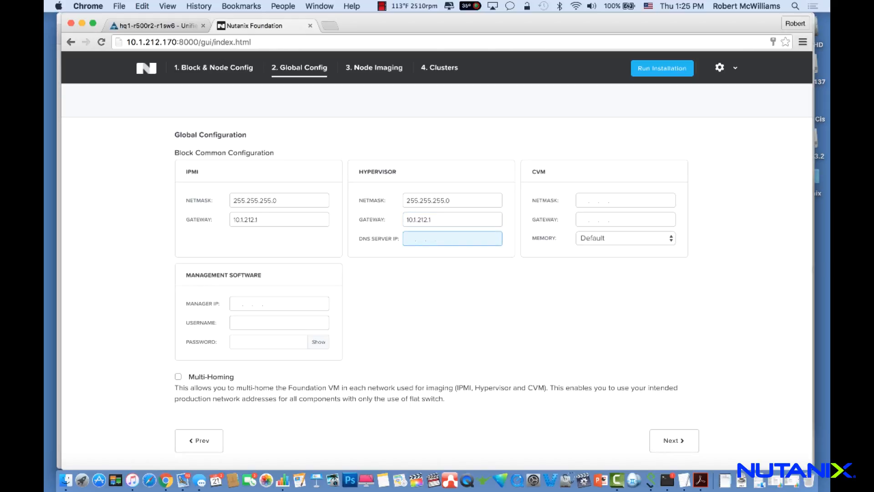
type("8.8.8.8")
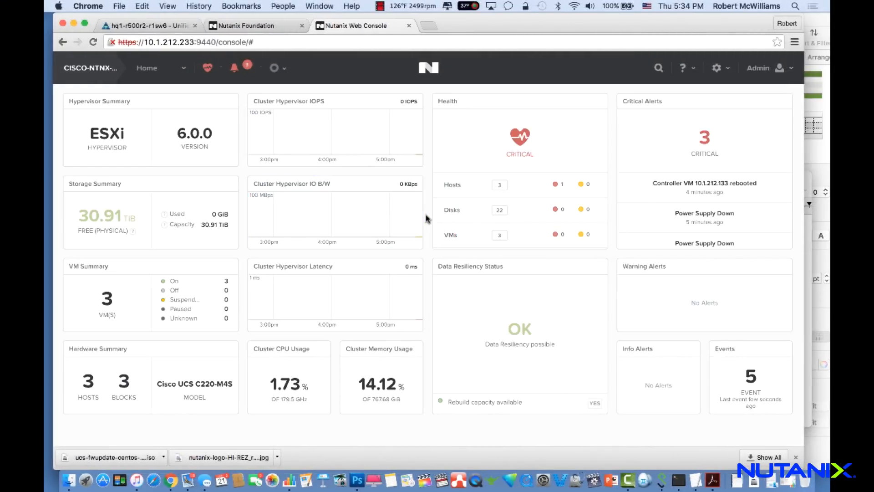
mouse_move(391, 228)
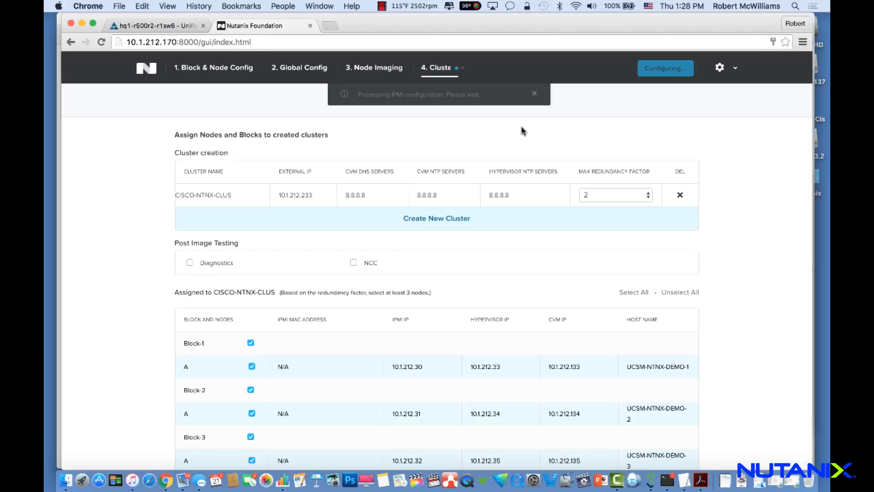
- Return from the Clusters page to the Global Config step to enter the IPMI gateway
left_click(299, 68)
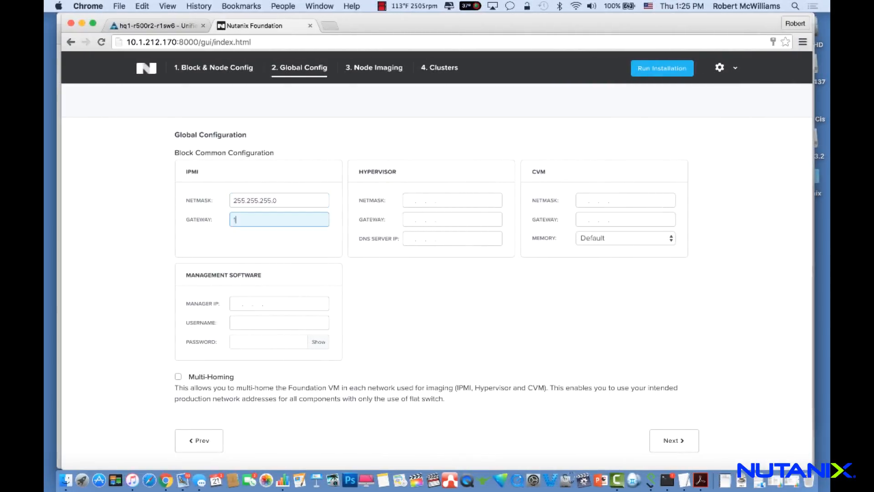